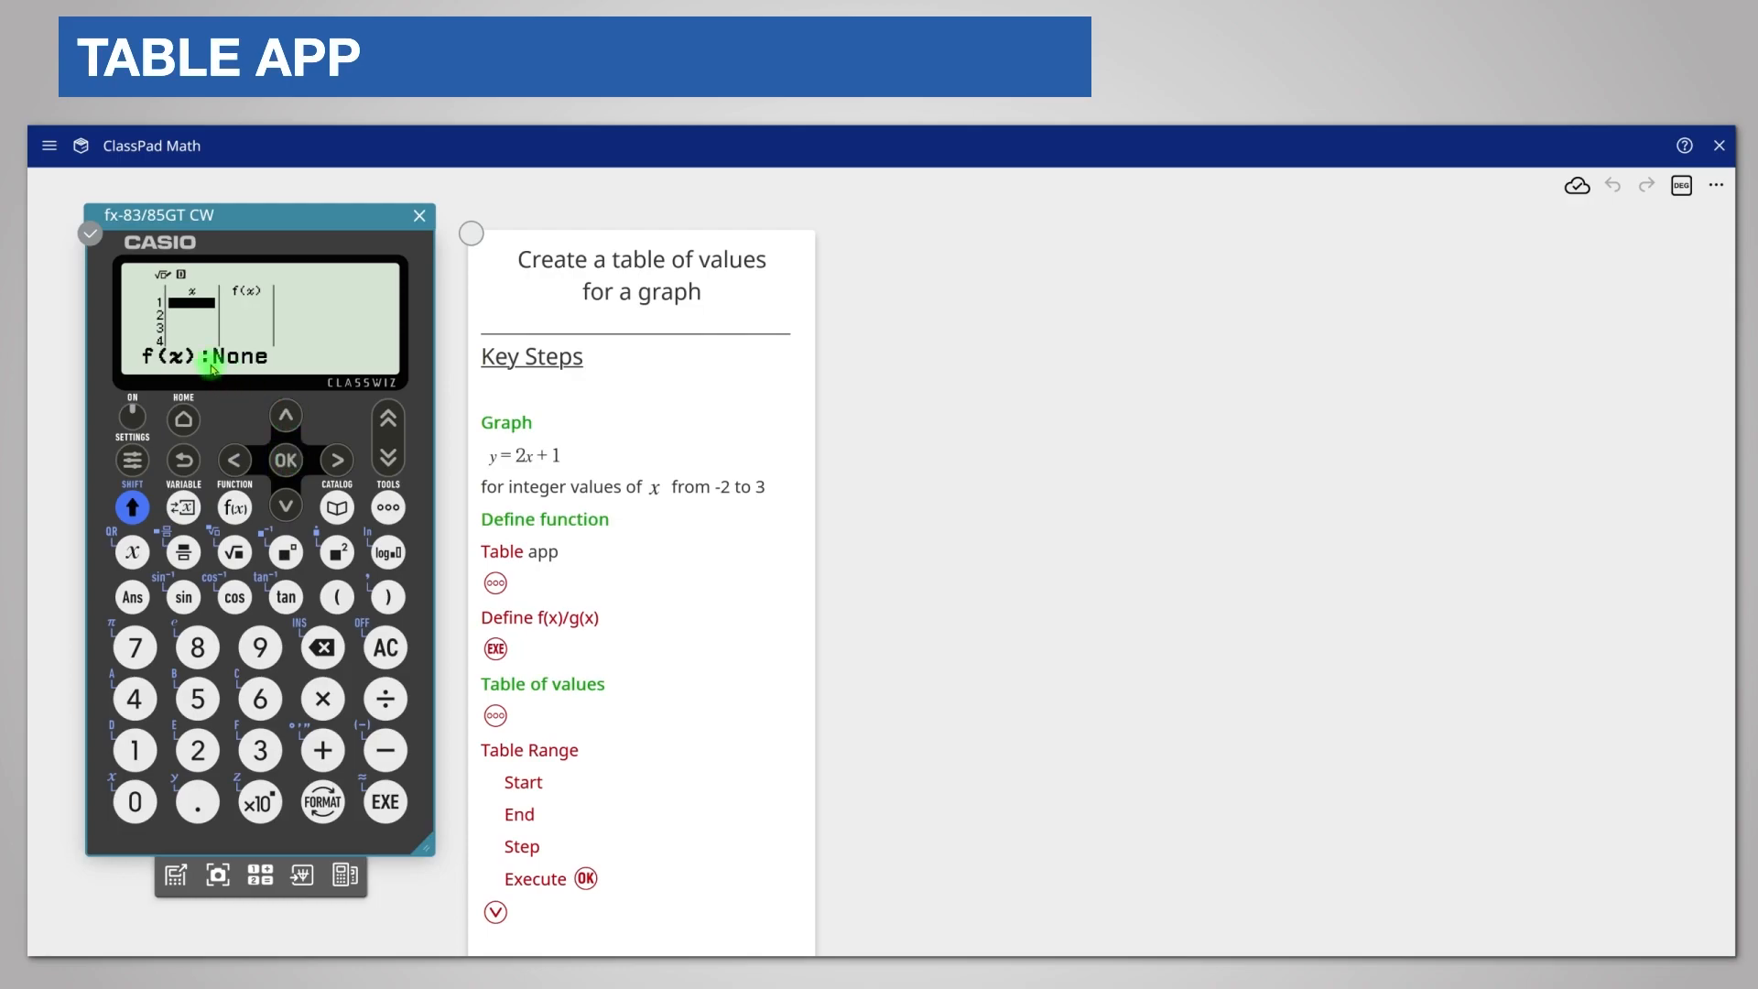
pyautogui.moveTo(291, 370)
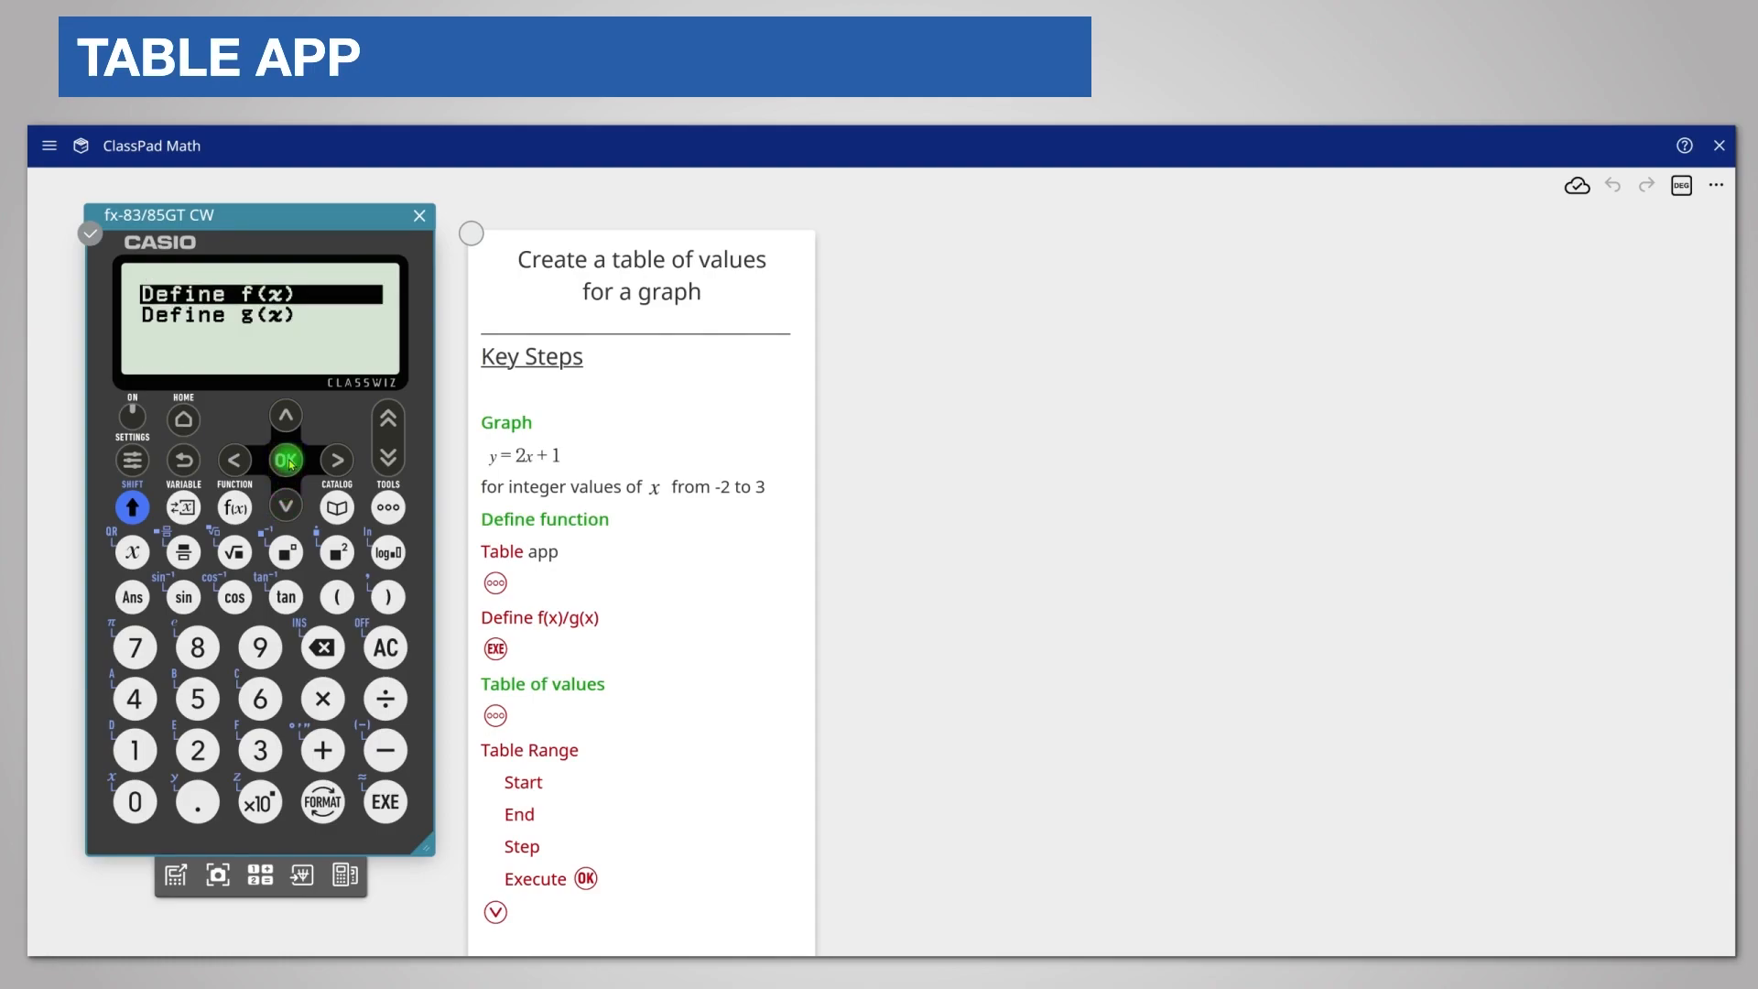
# Step: Define f(x) as 2x+1 and store it, returning to the table screen
pyautogui.click(285, 460)
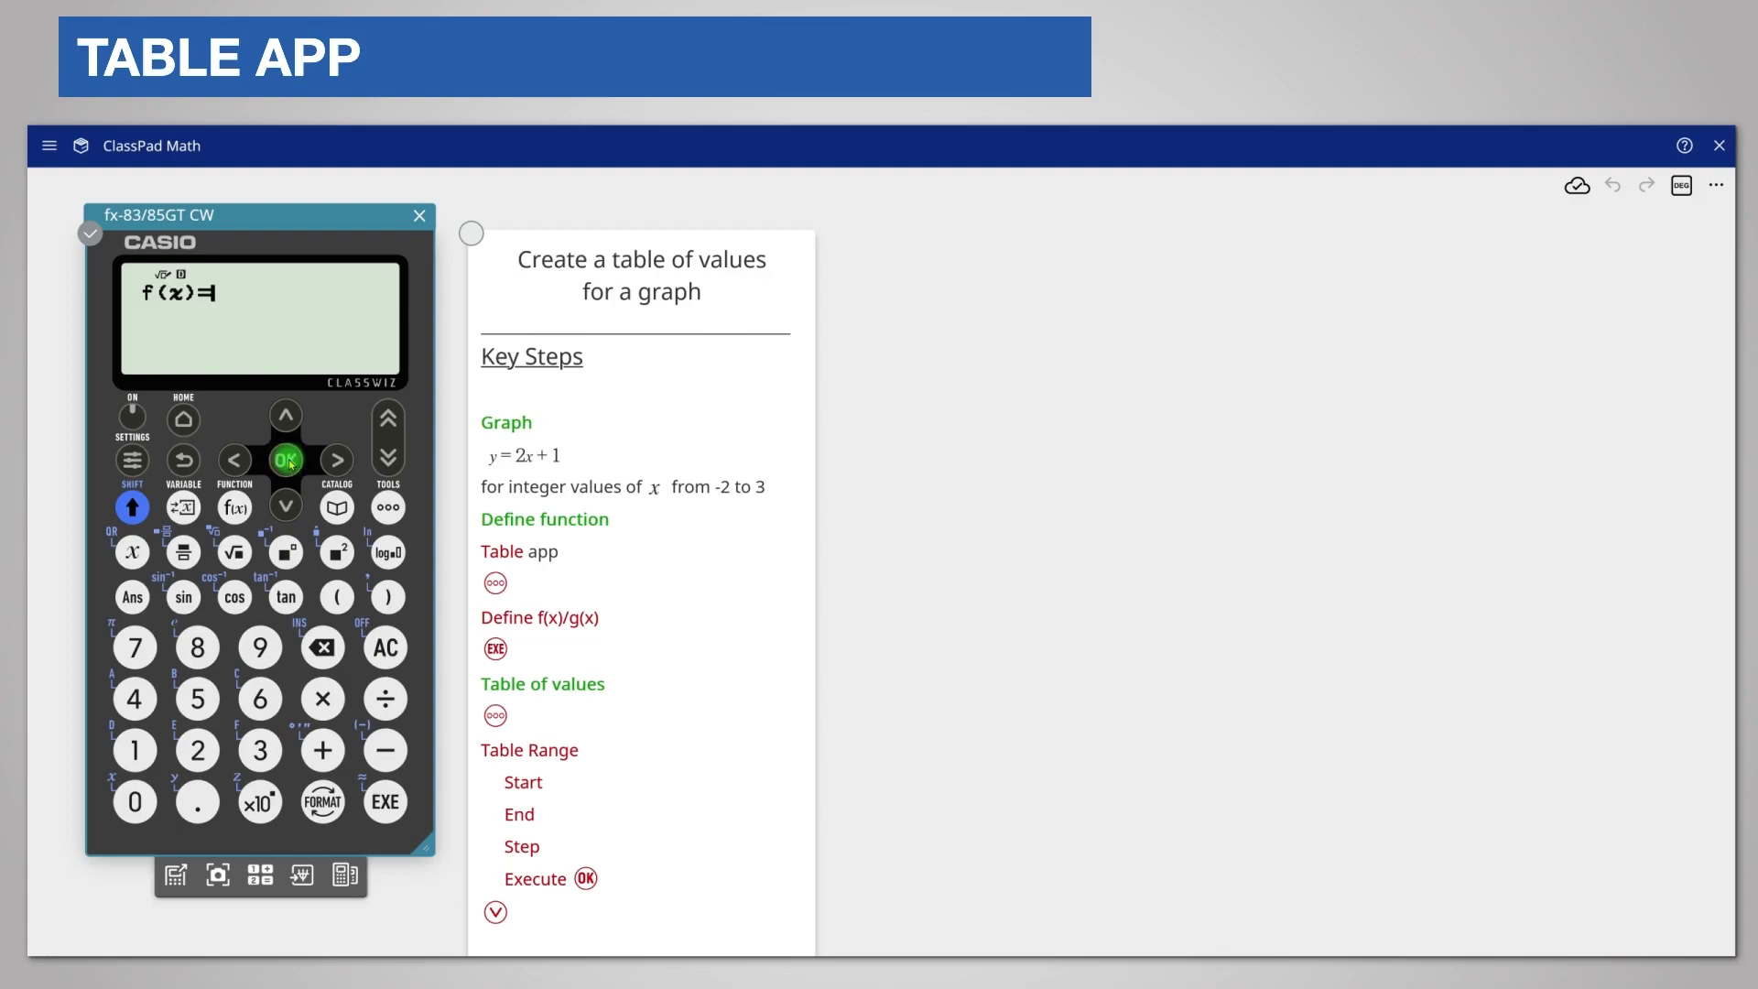
pyautogui.click(198, 750)
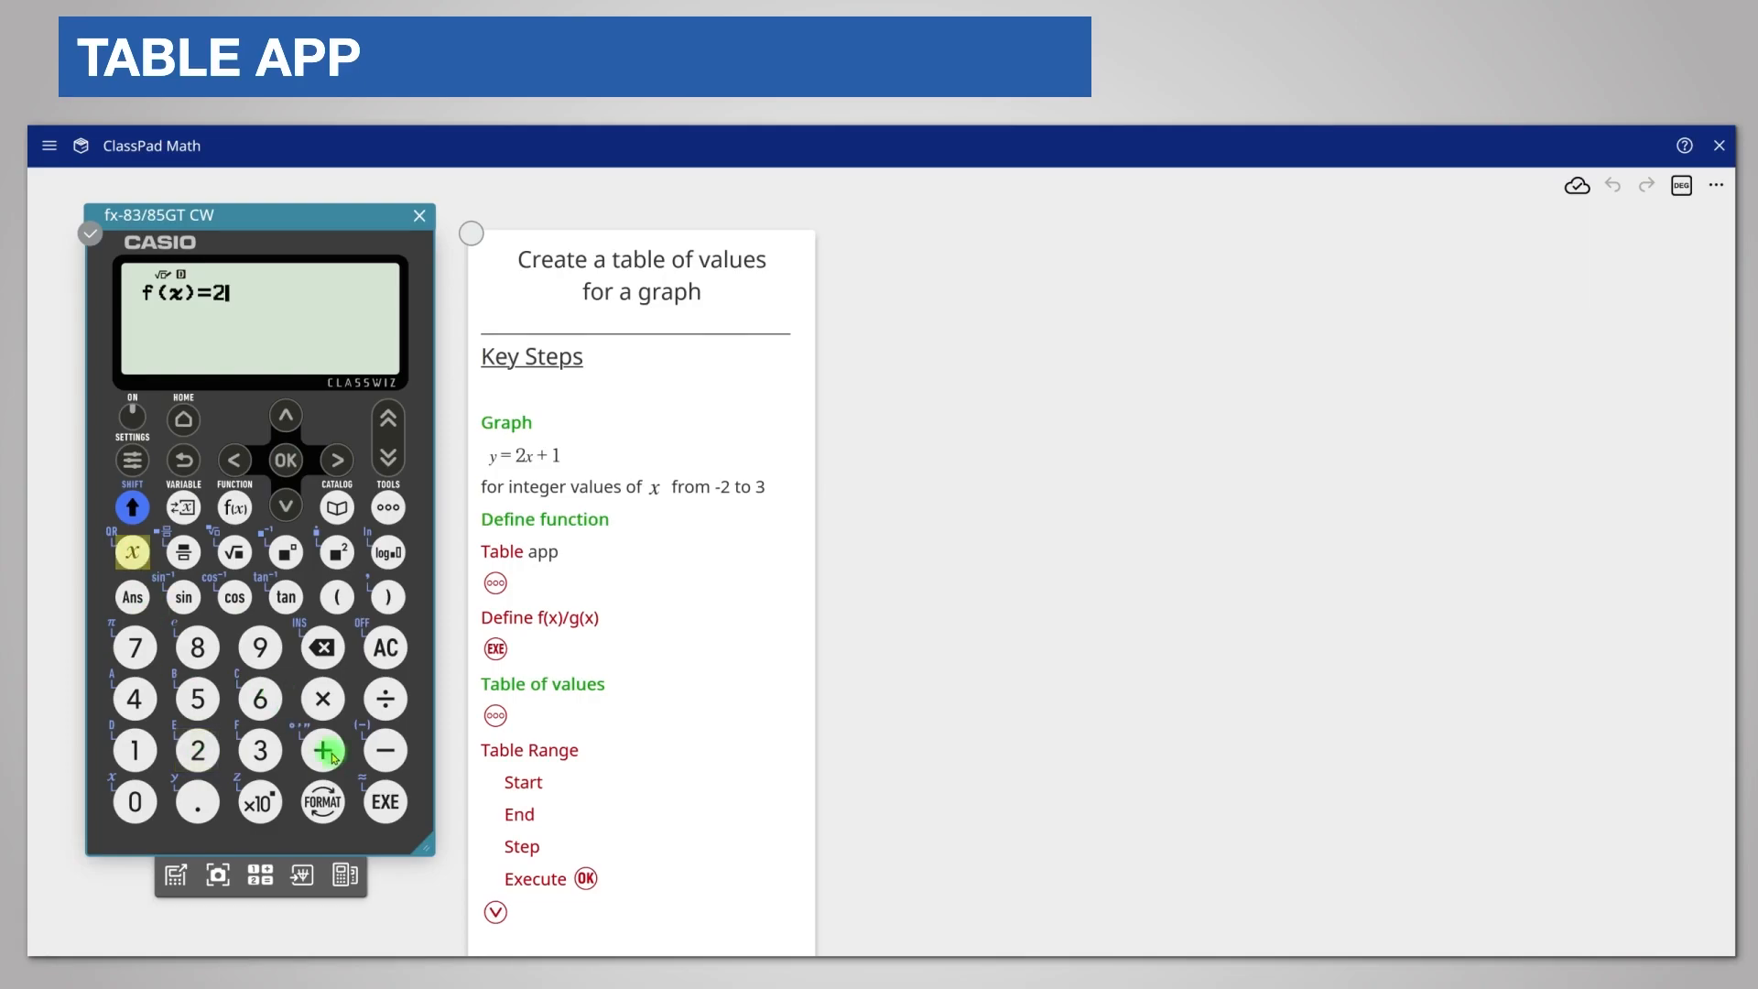
pyautogui.click(134, 750)
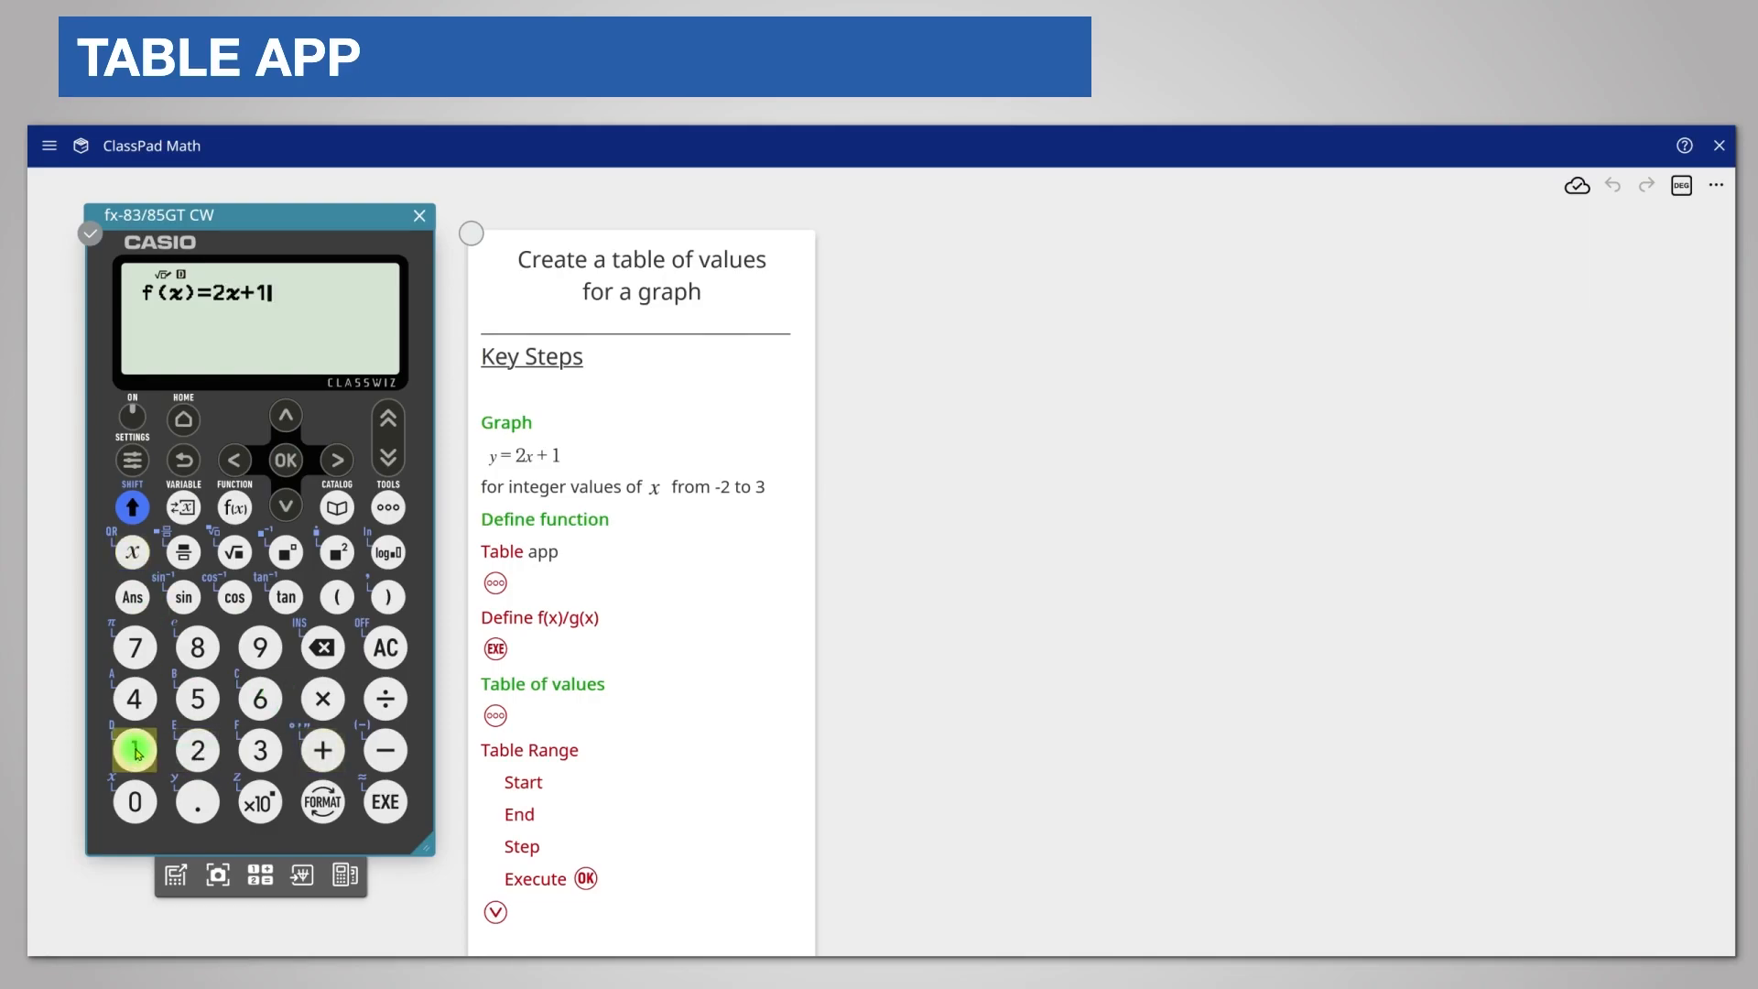
pyautogui.click(134, 750)
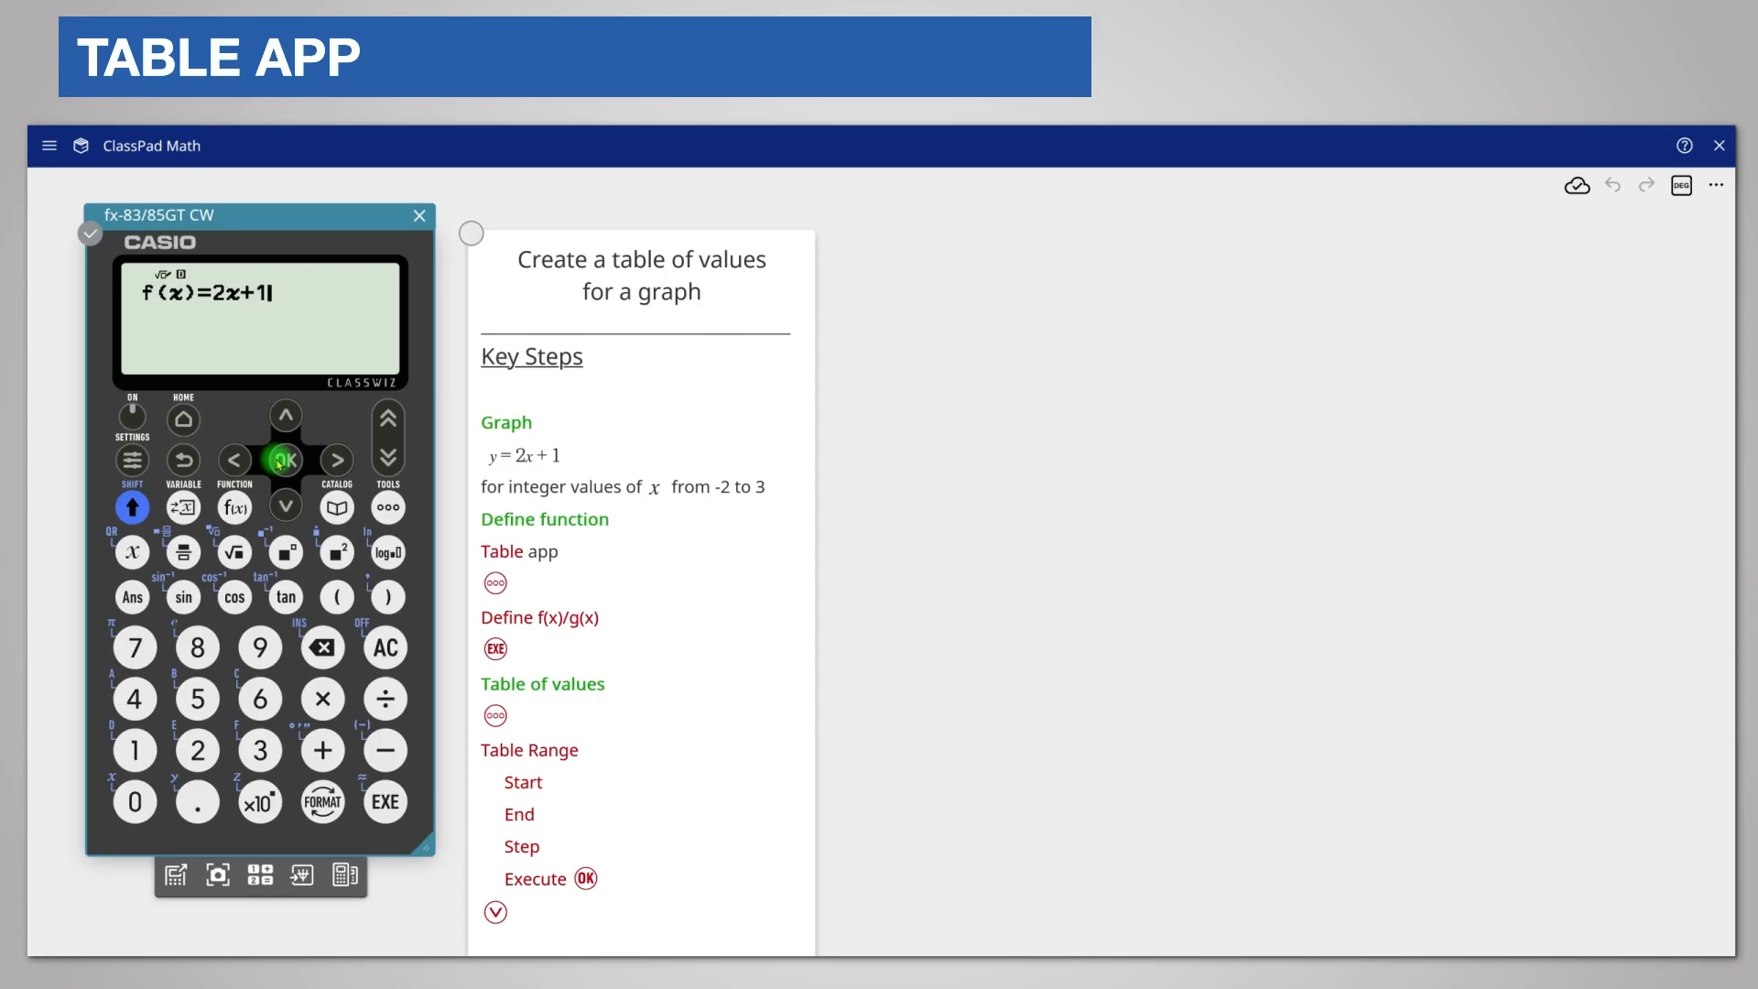
pyautogui.click(284, 460)
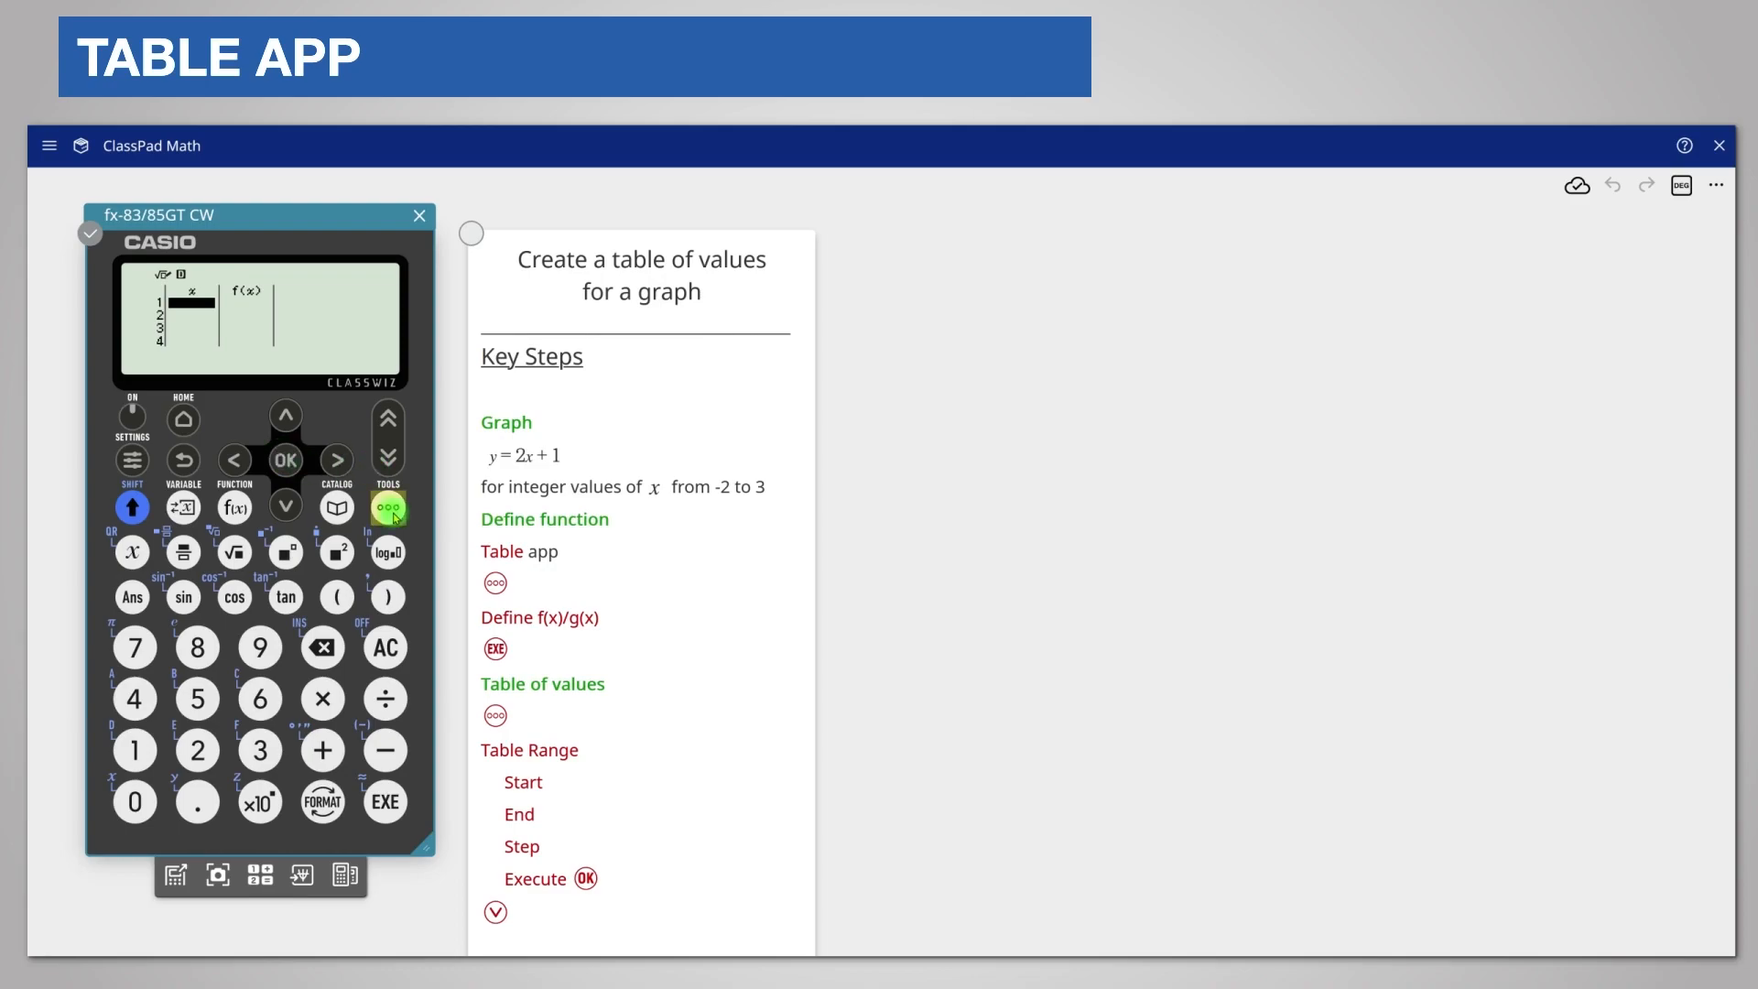
# Step: Set the Table Range to Start -2 and End 3 with step 1
pyautogui.click(388, 506)
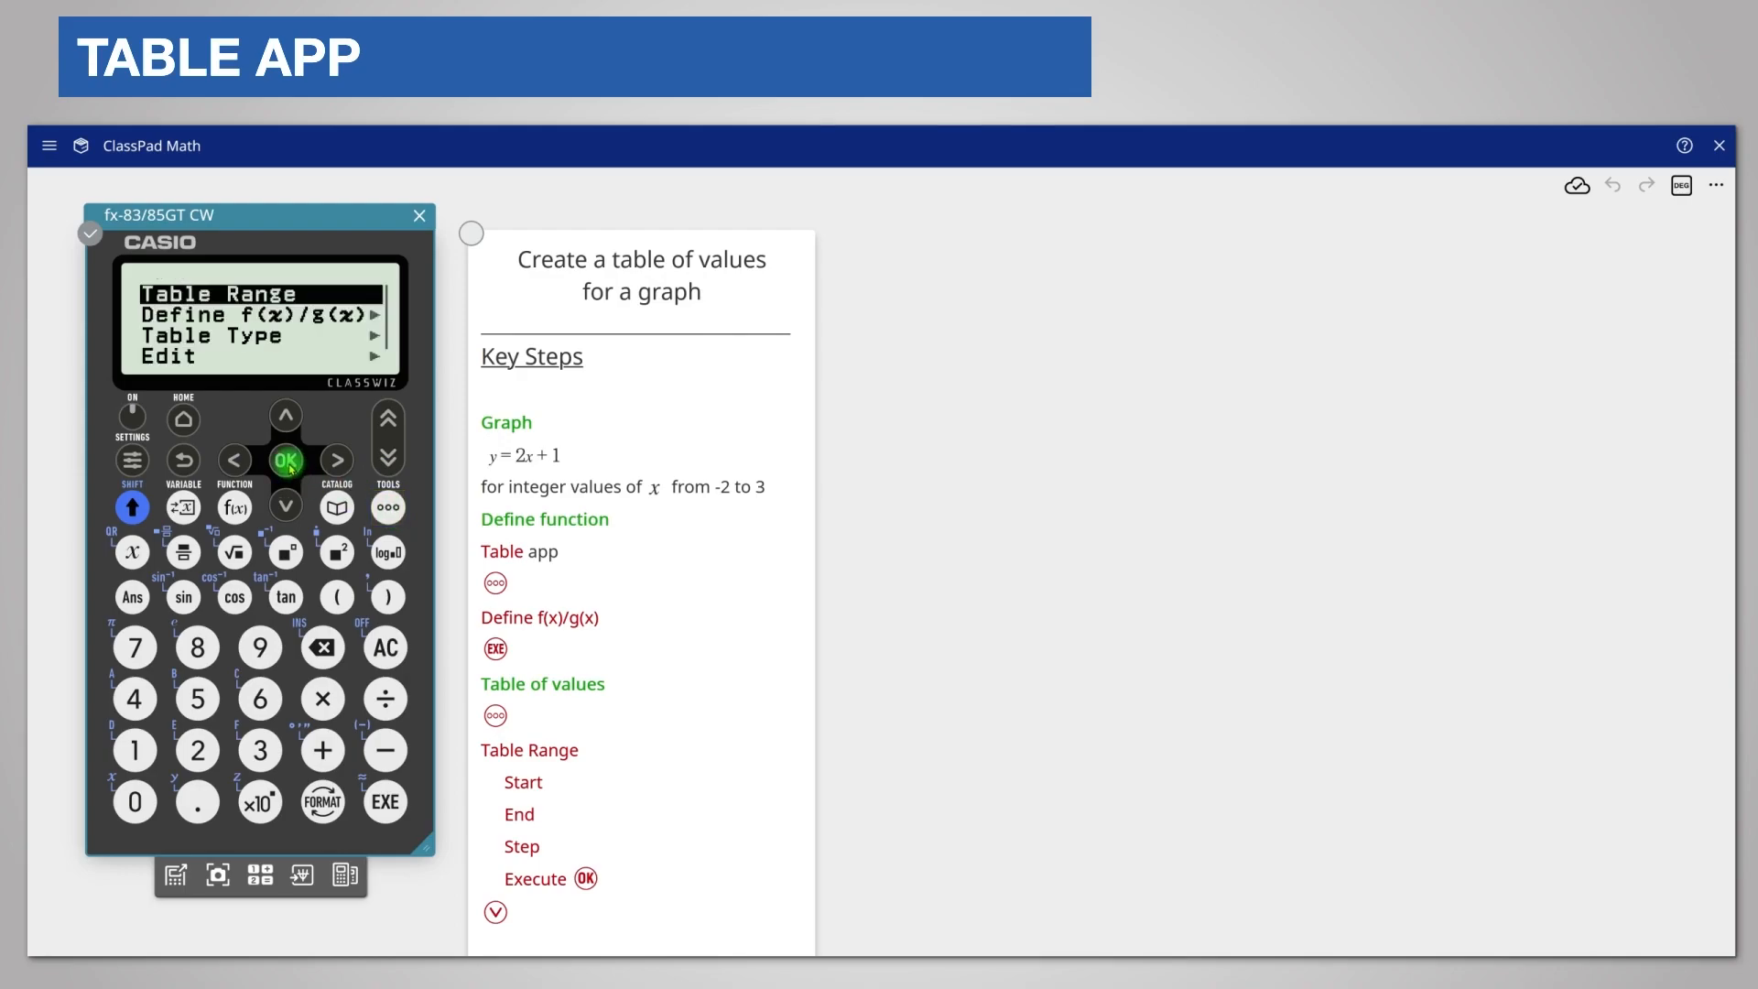
pyautogui.click(286, 461)
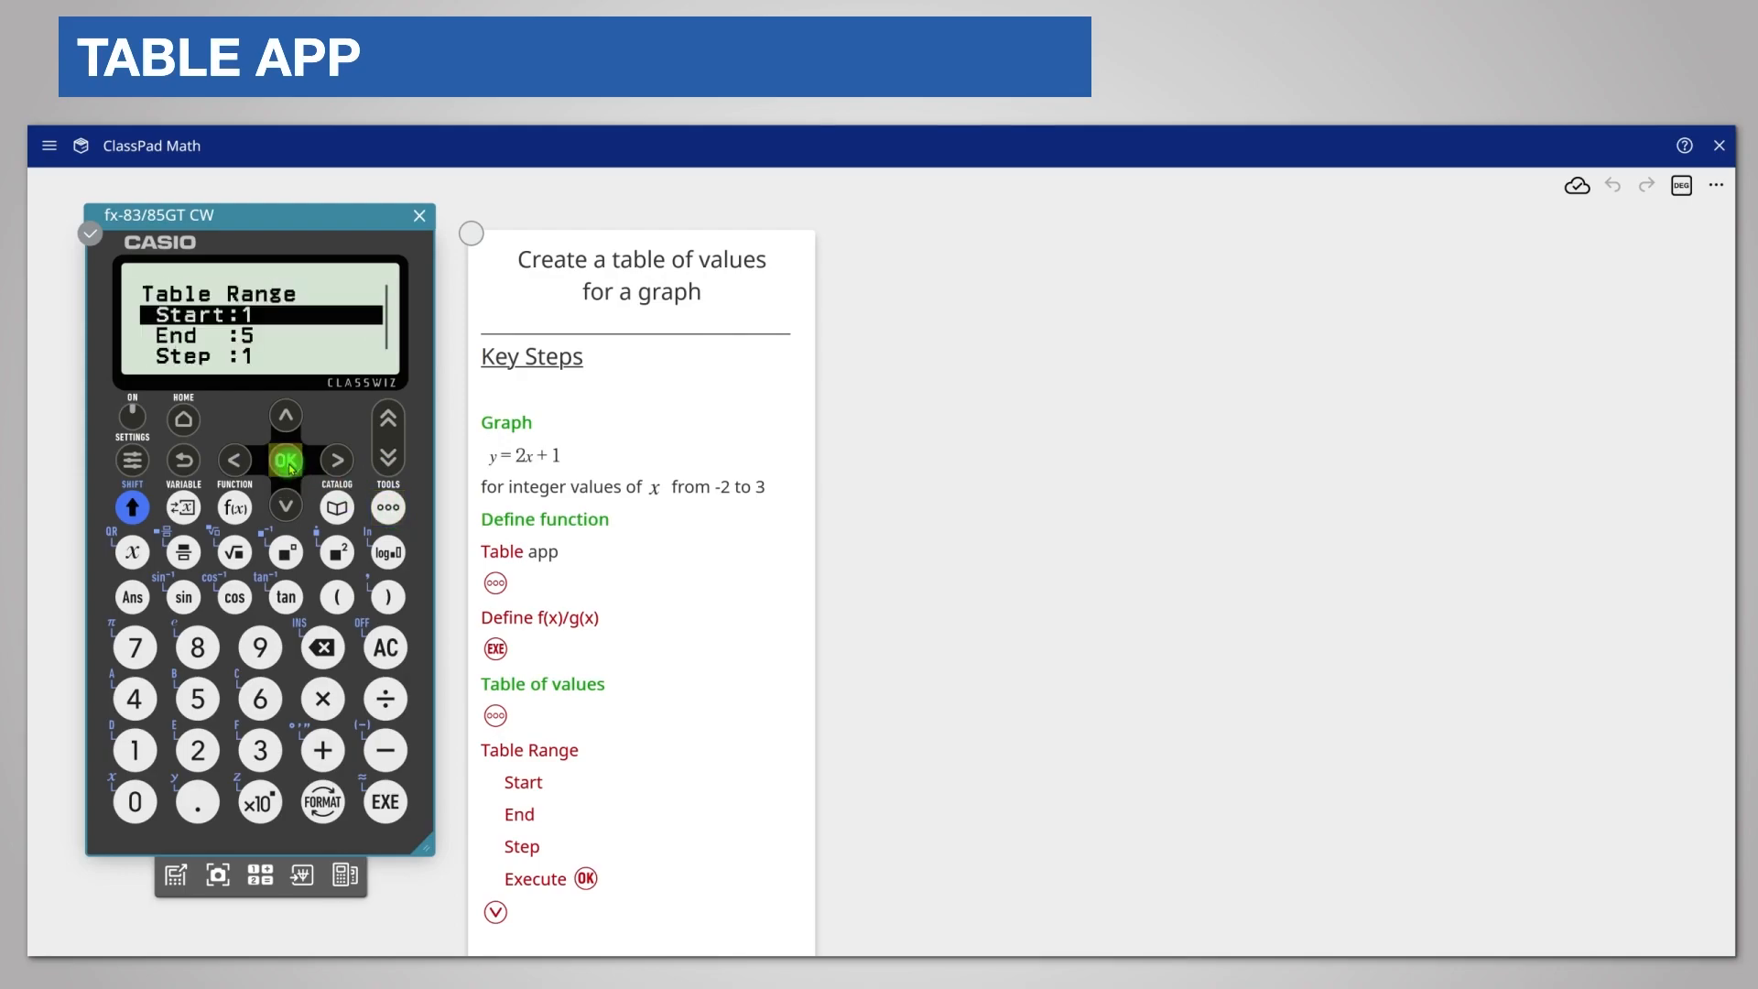
pyautogui.click(286, 461)
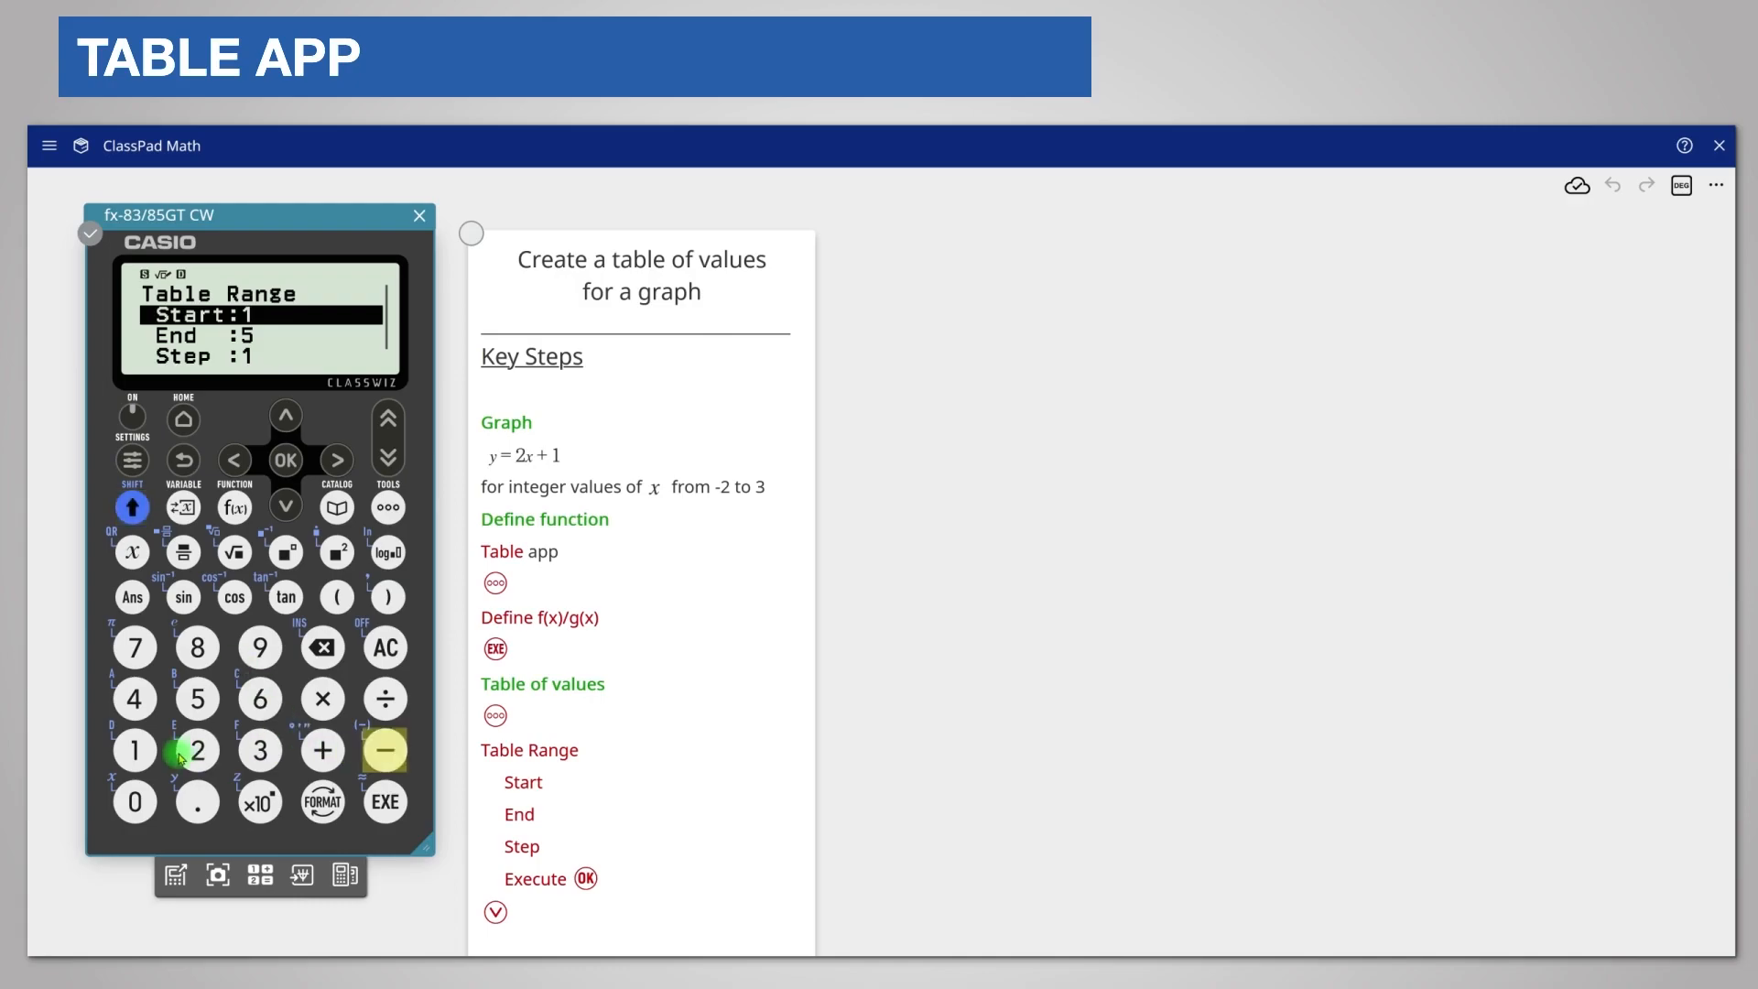
pyautogui.click(196, 750)
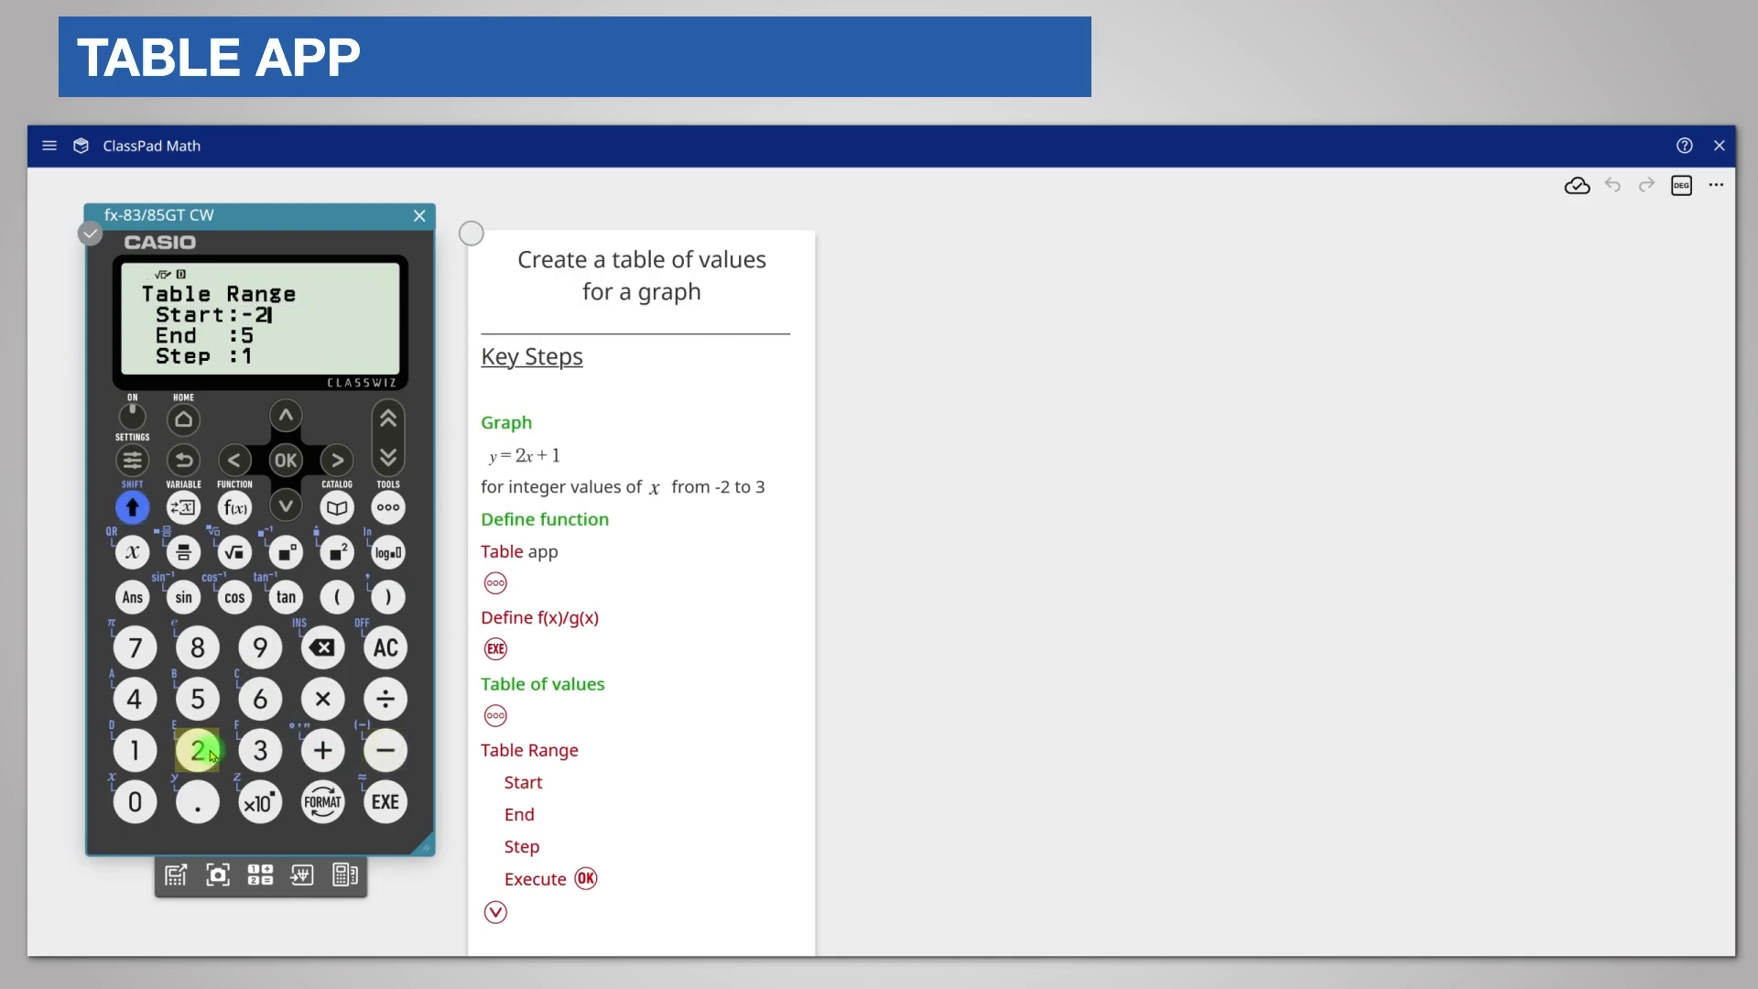
pyautogui.click(197, 750)
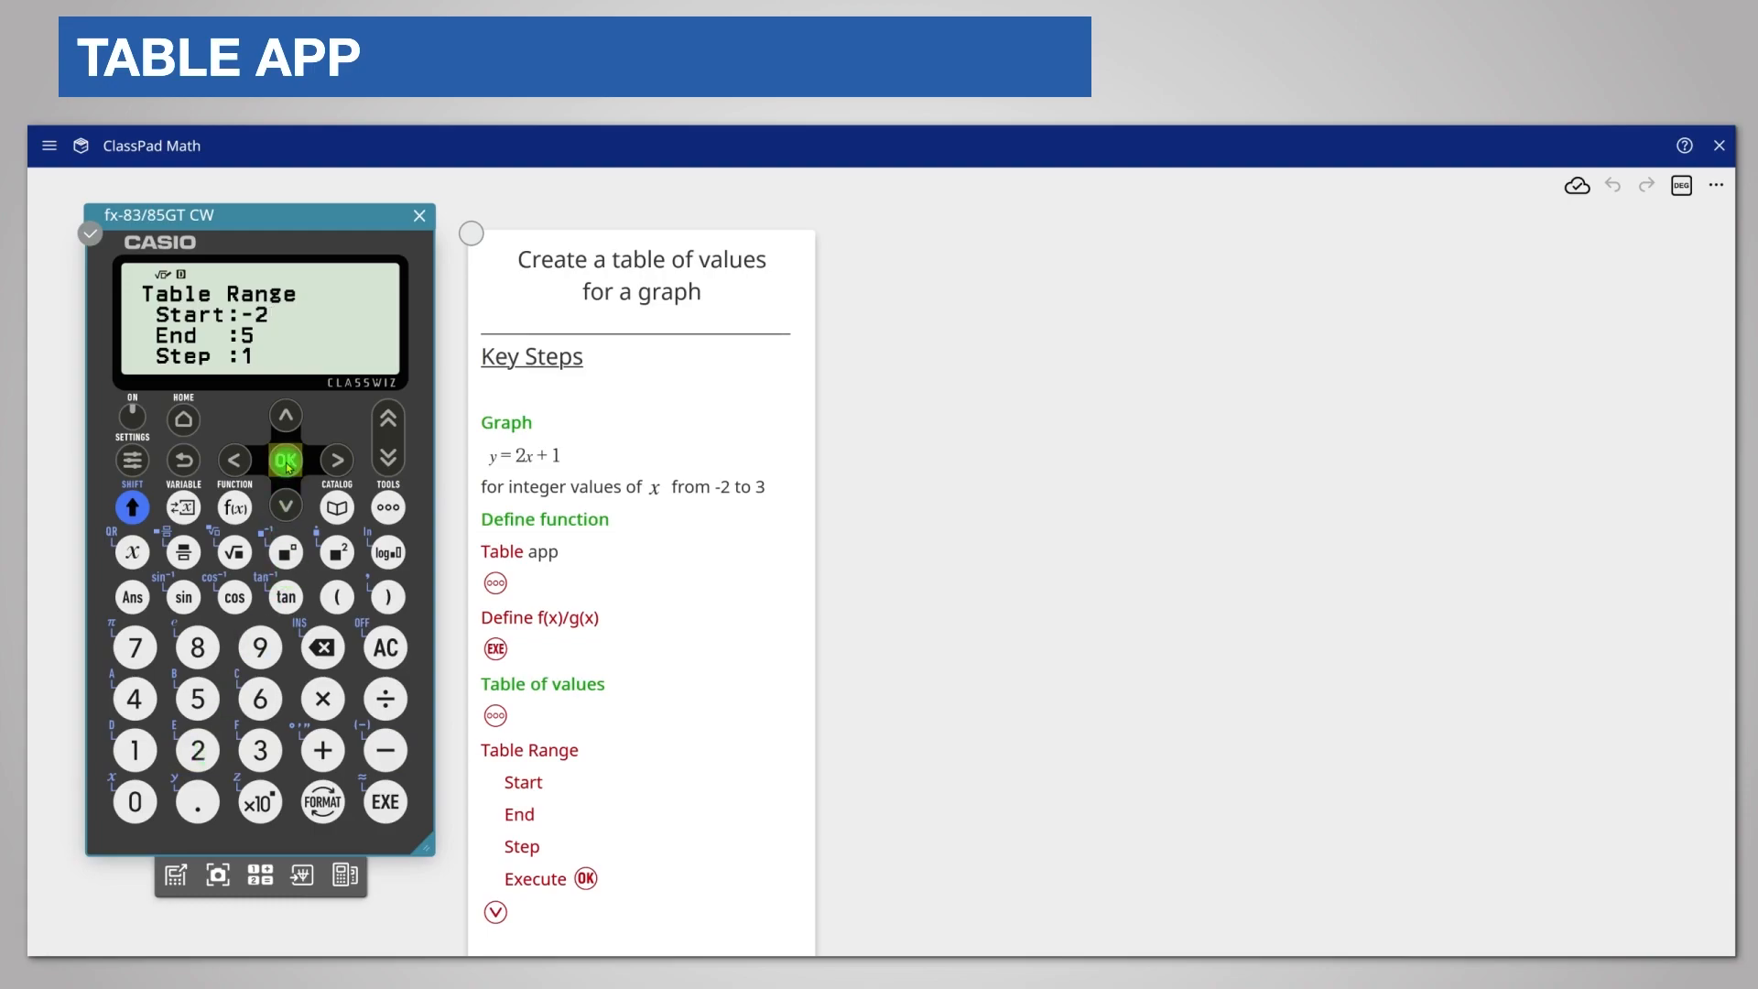
pyautogui.click(285, 460)
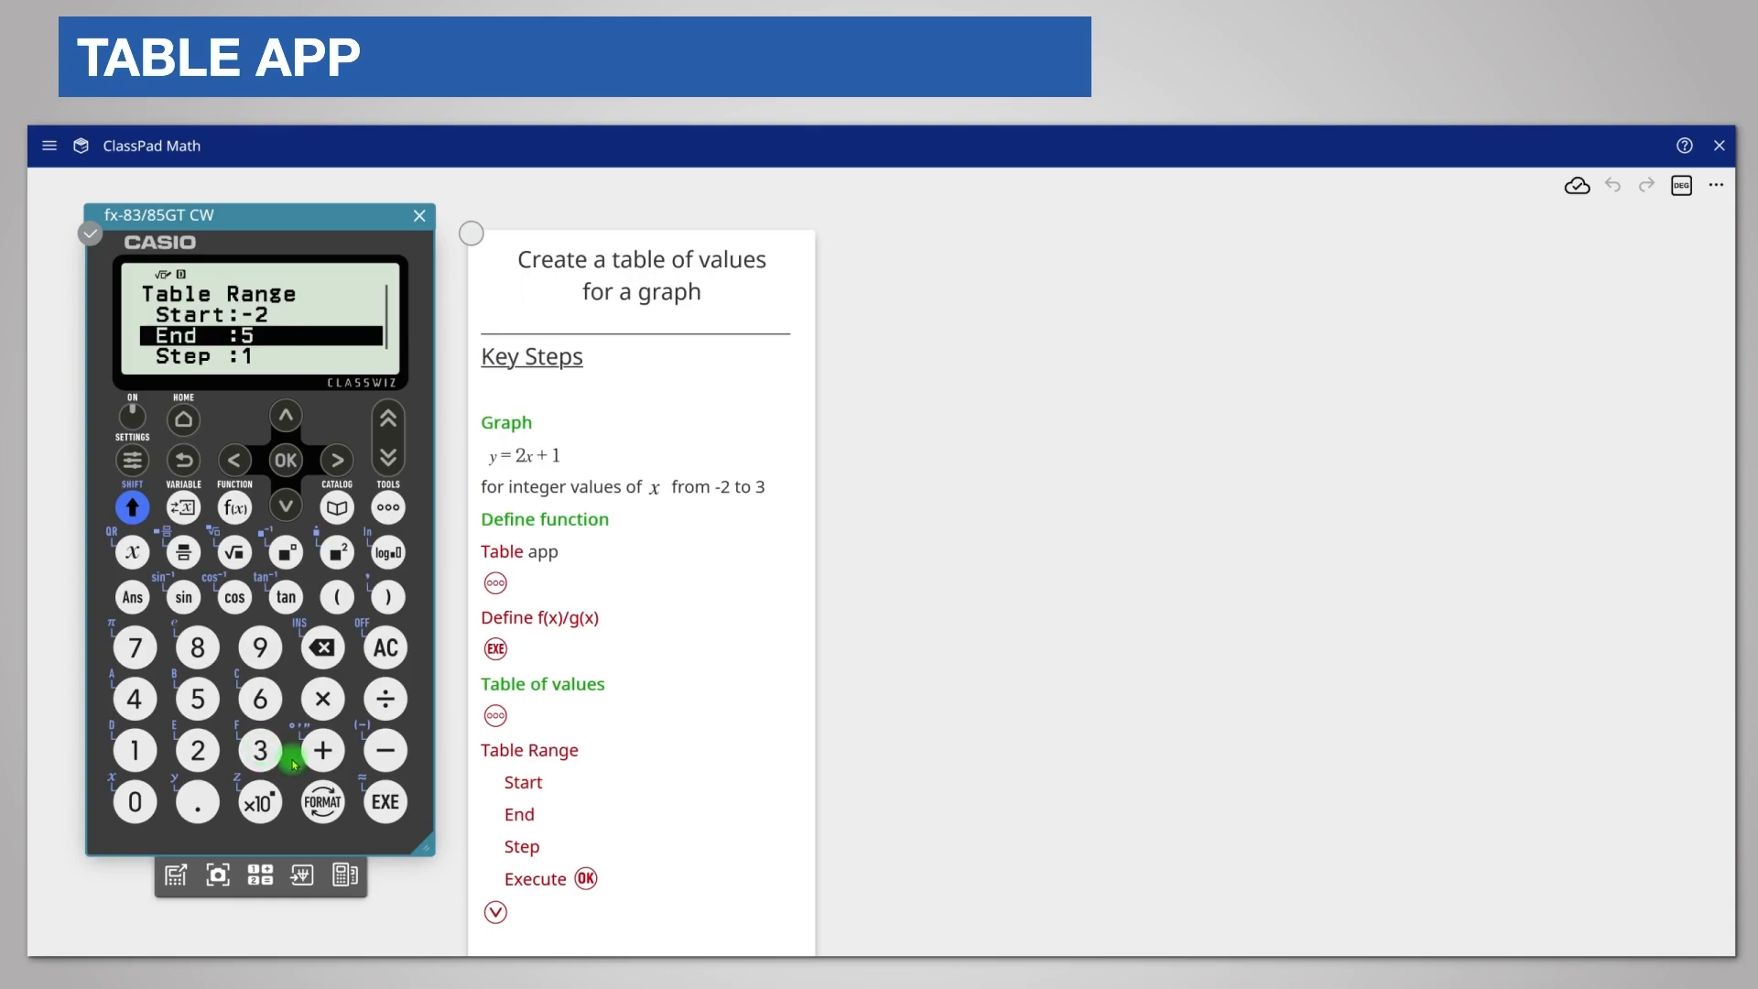
pyautogui.click(384, 800)
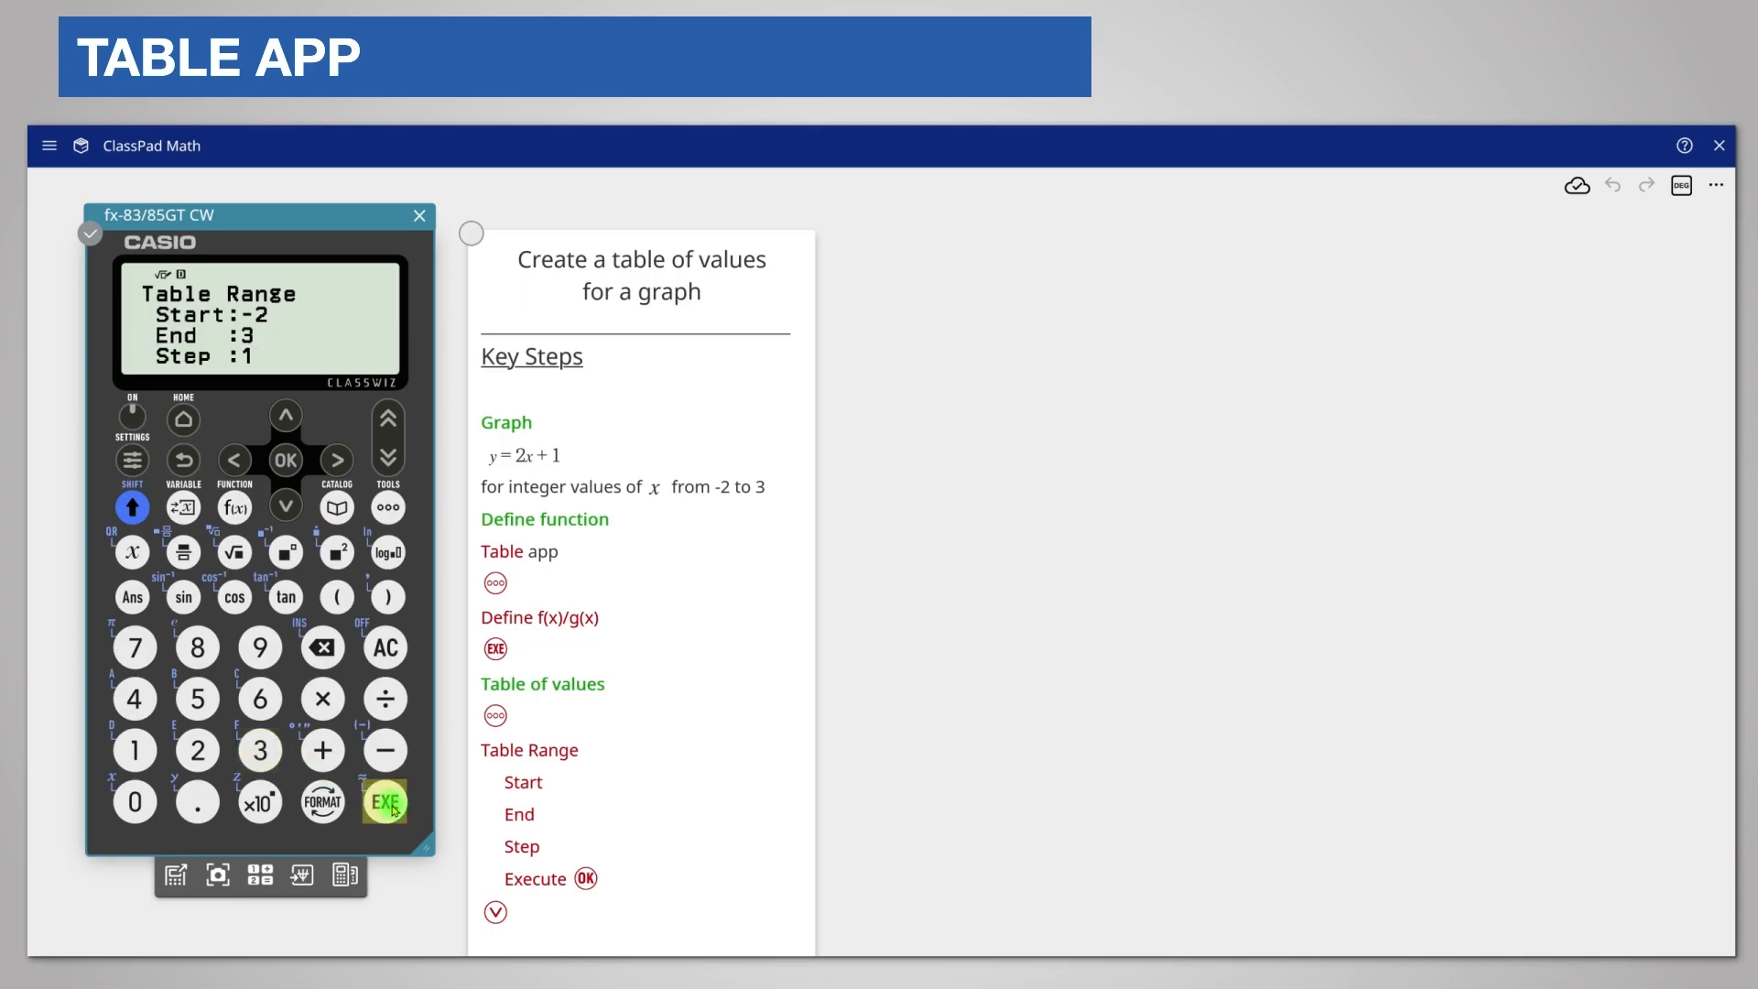
pyautogui.click(384, 801)
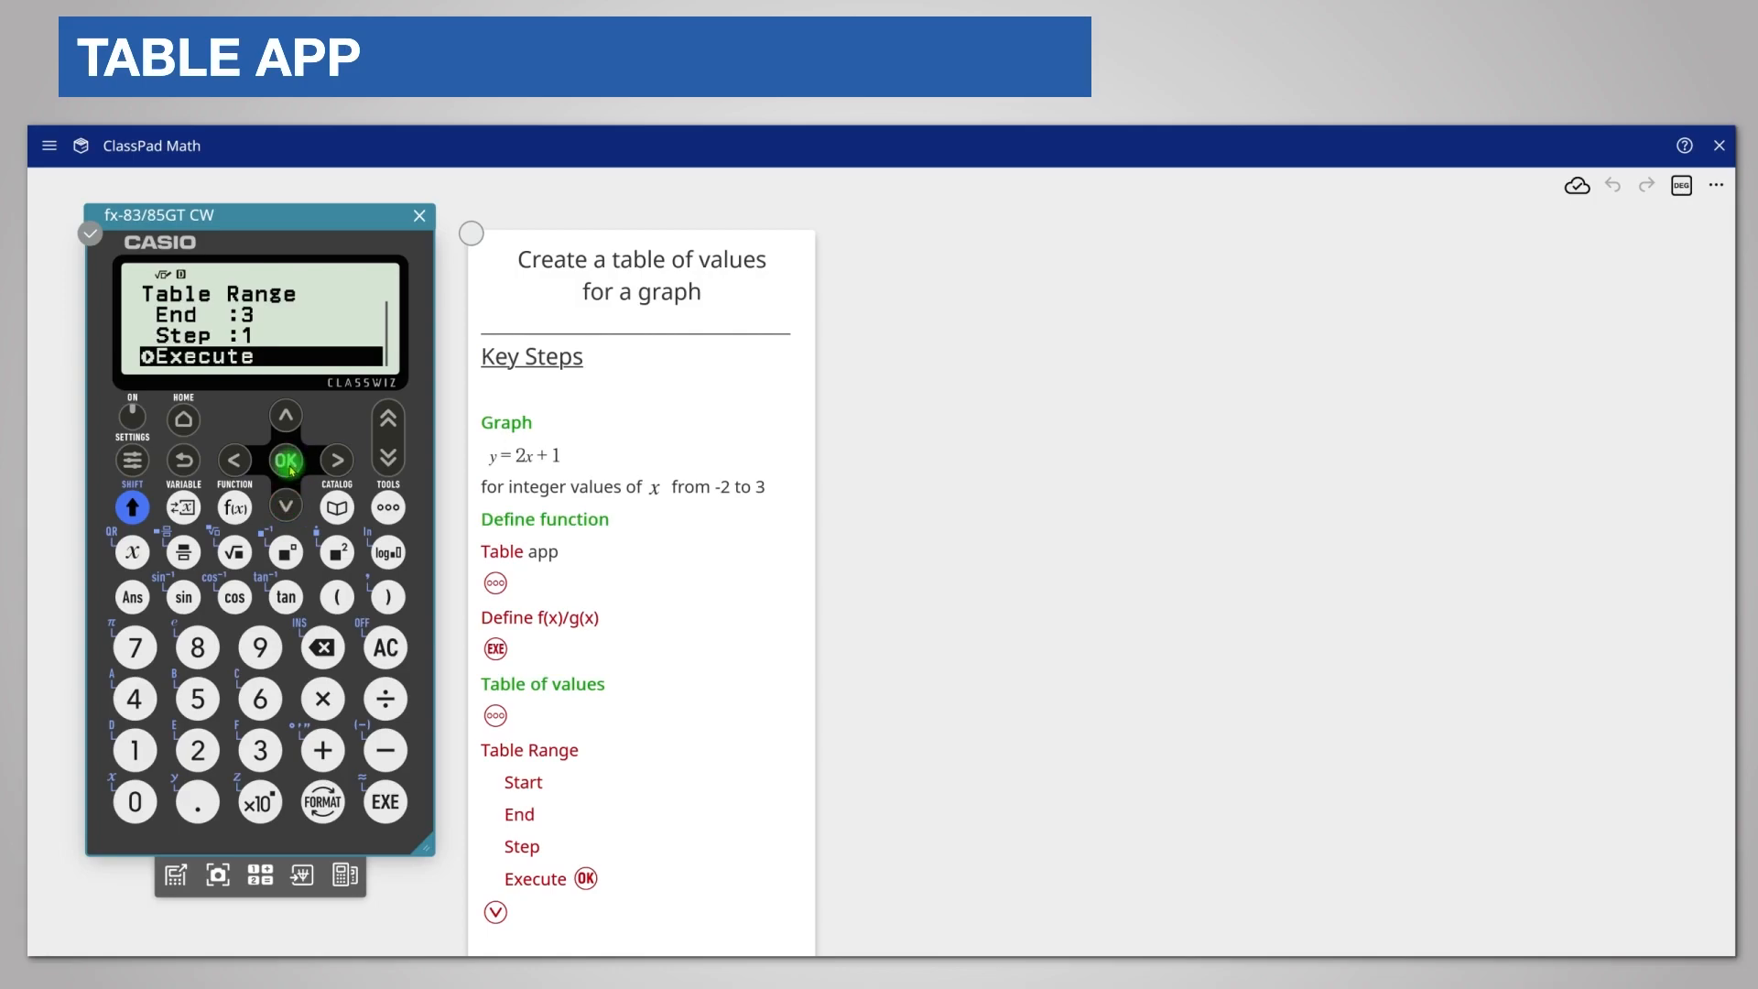
# Step: Execute the range to generate the x and f(x) table for 2x+1
pyautogui.click(287, 461)
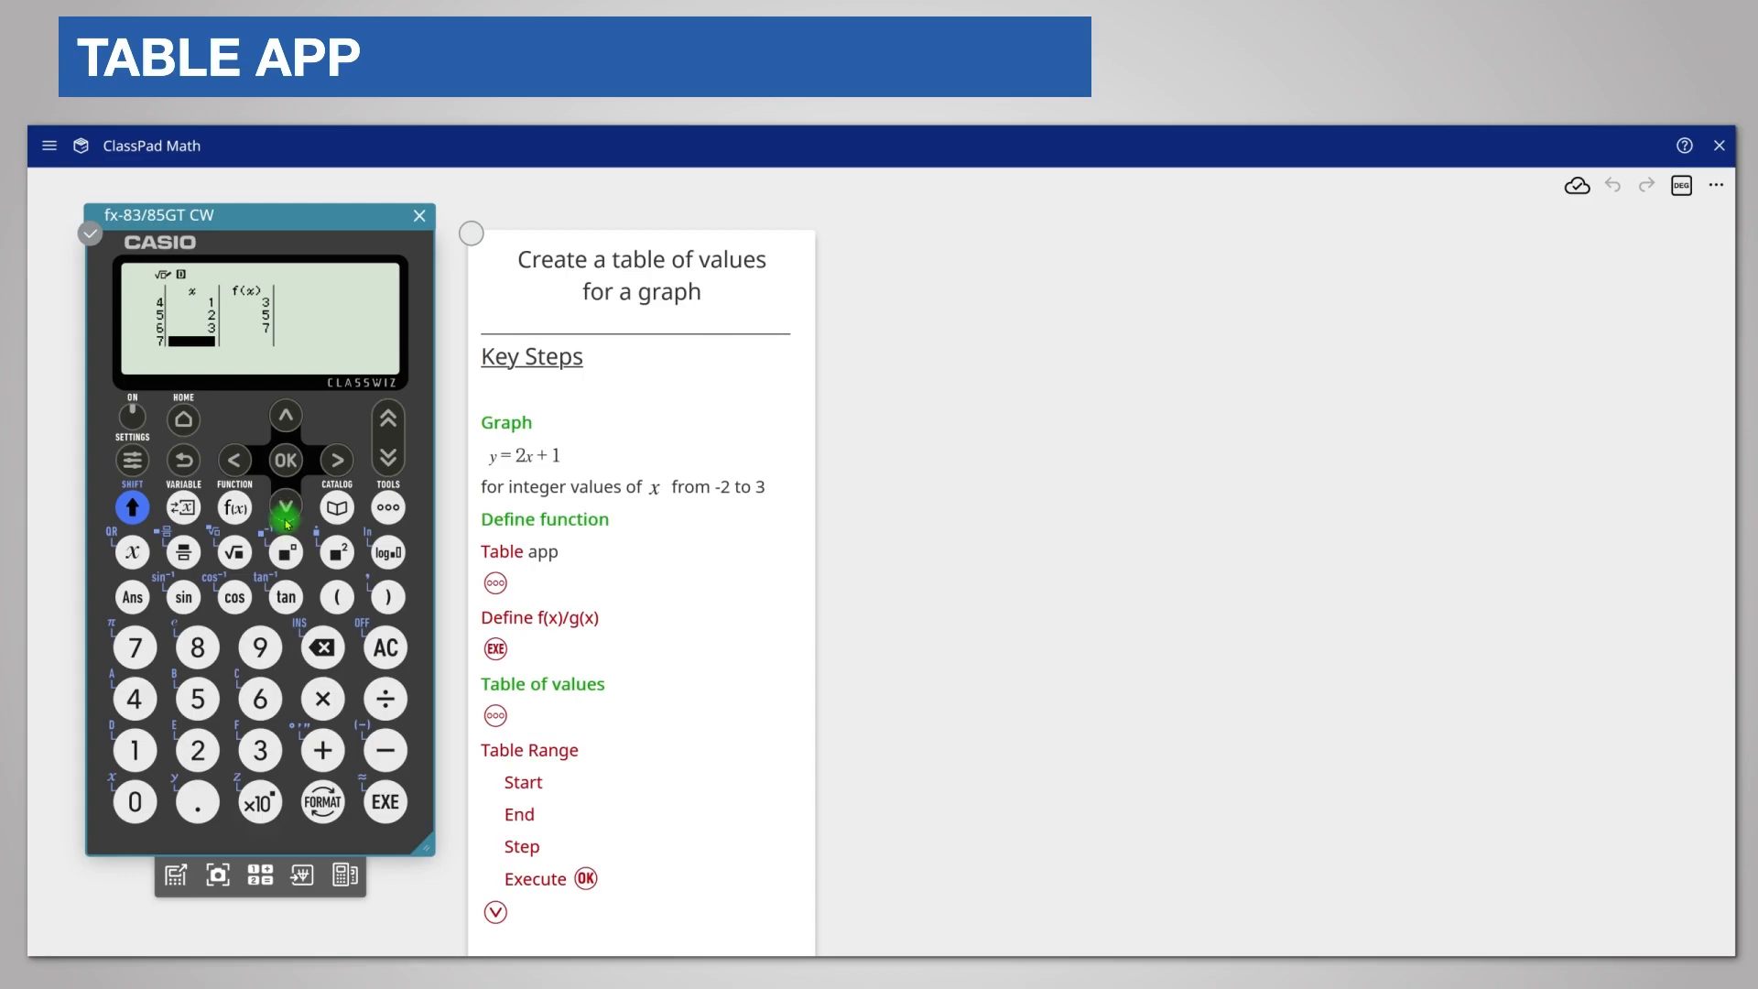
pyautogui.moveTo(301, 874)
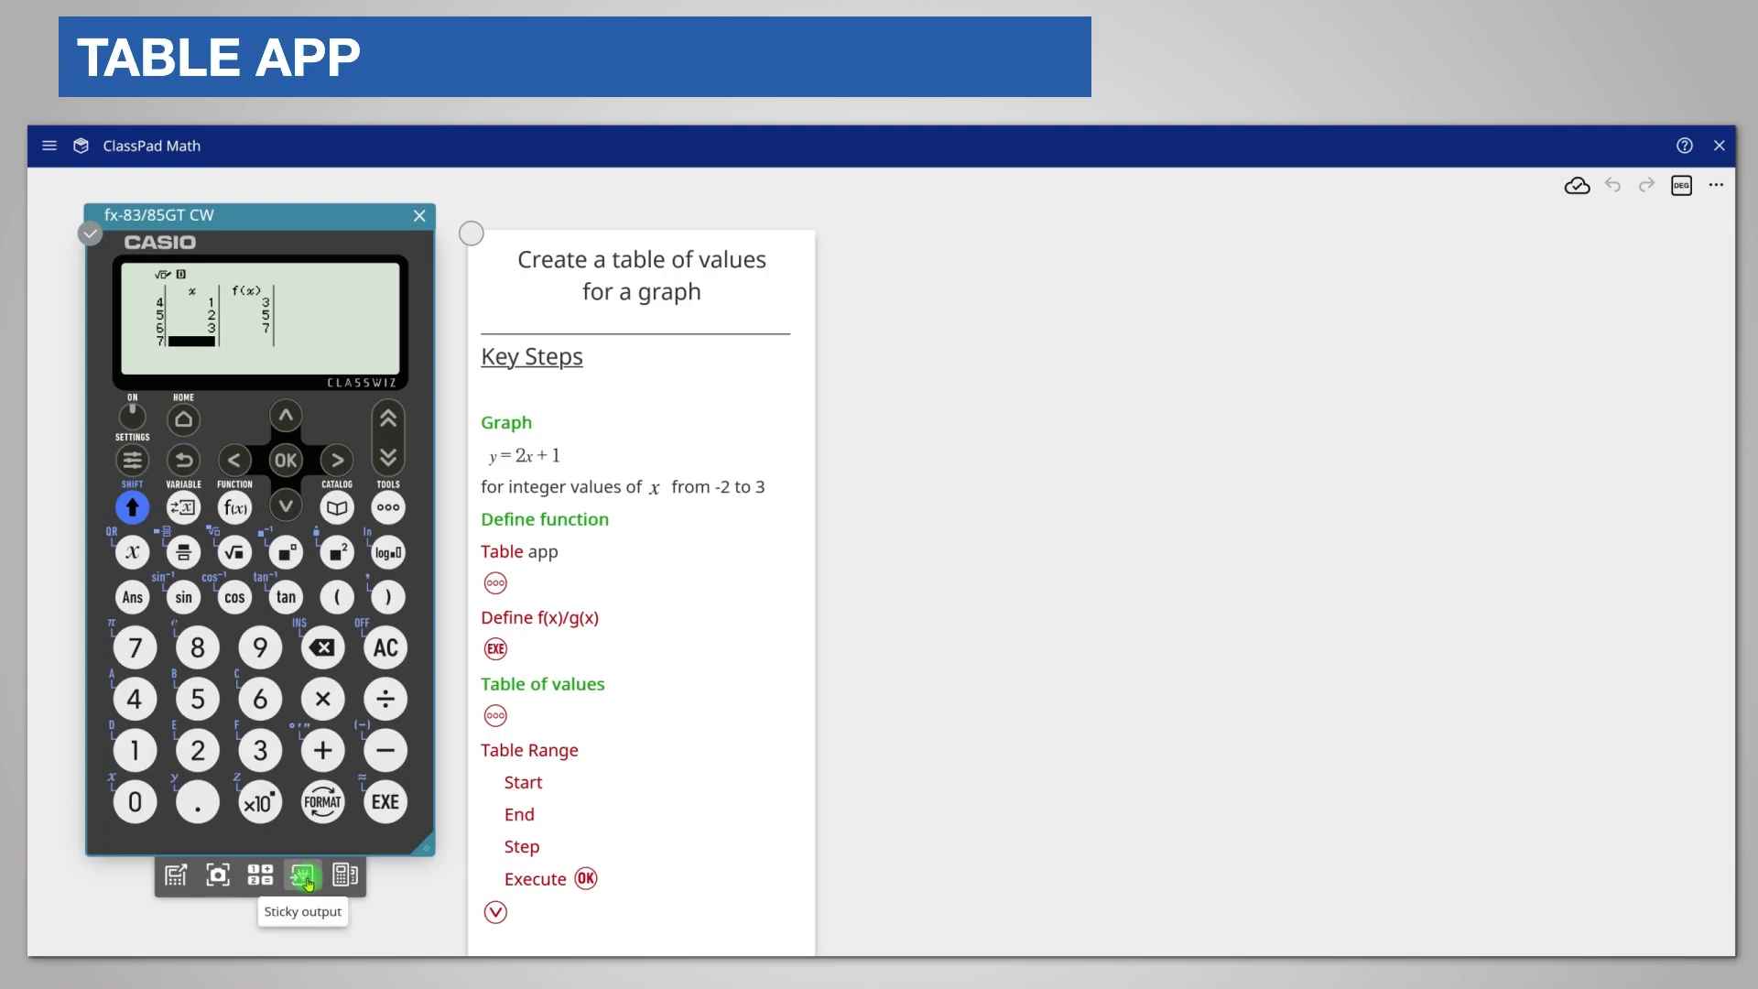